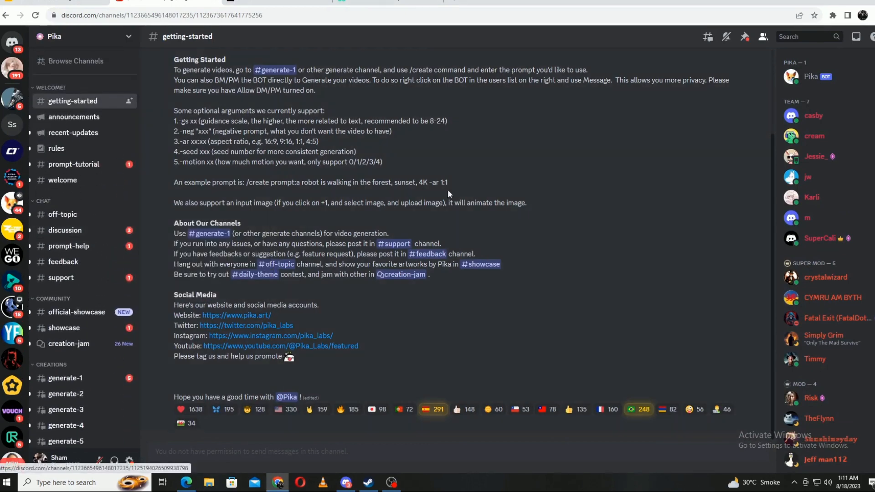
From the Pika bot's profile, reach pika.art, join the beta and accept the Pika server invite
click(812, 76)
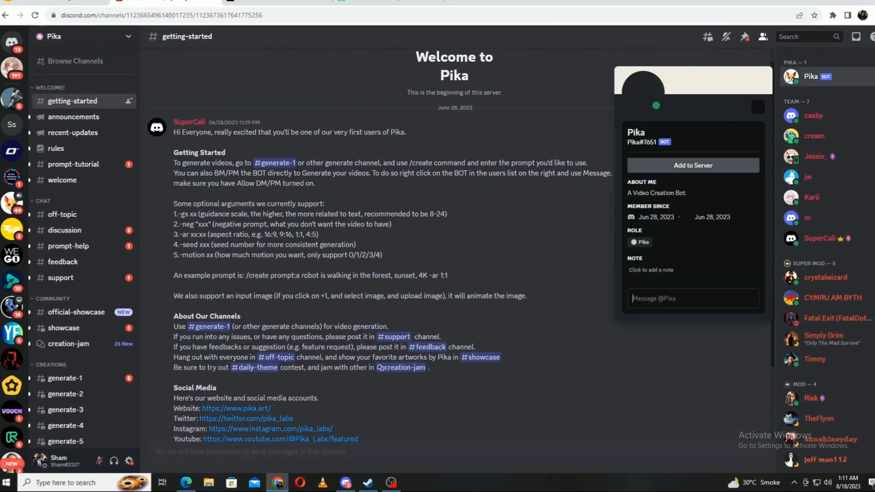
click(236, 409)
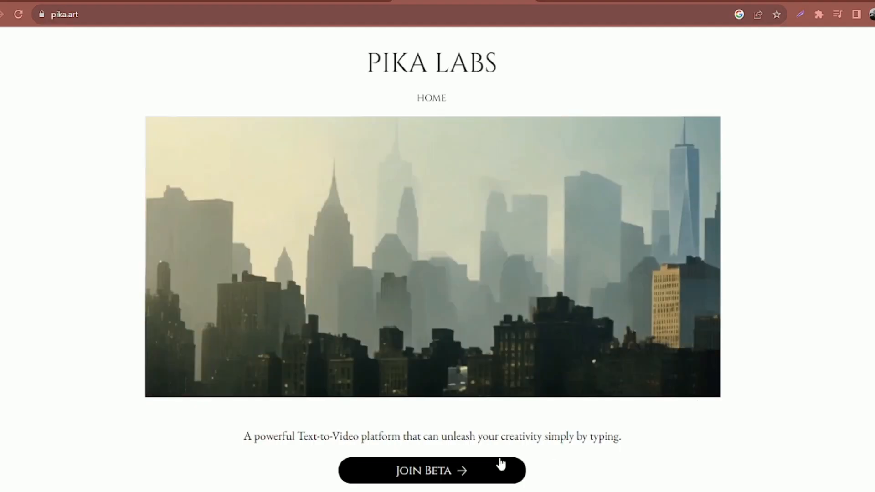
click(431, 471)
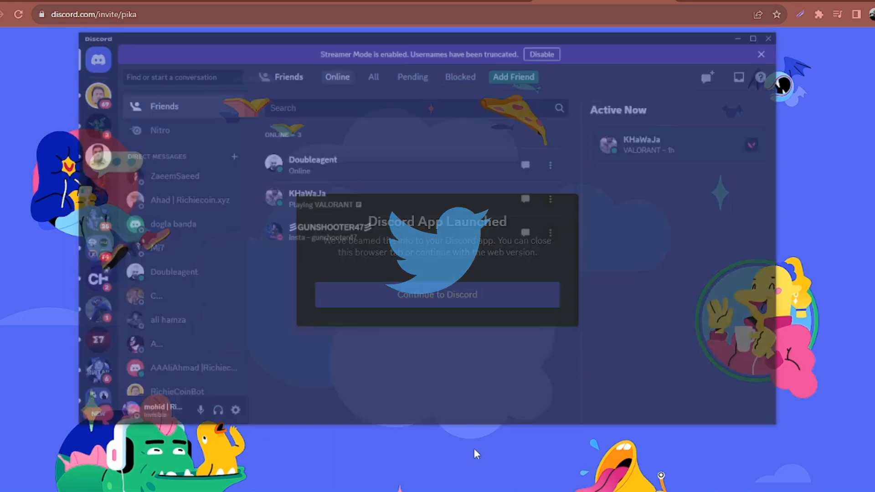
click(437, 294)
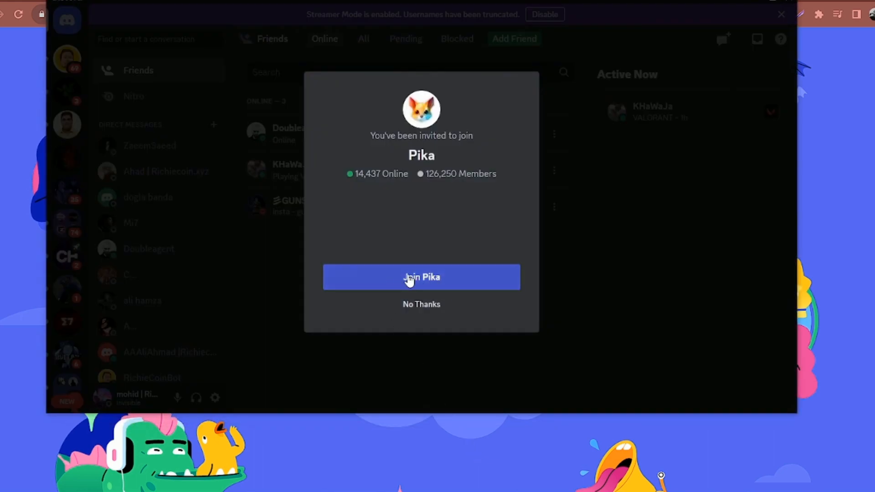
click(422, 277)
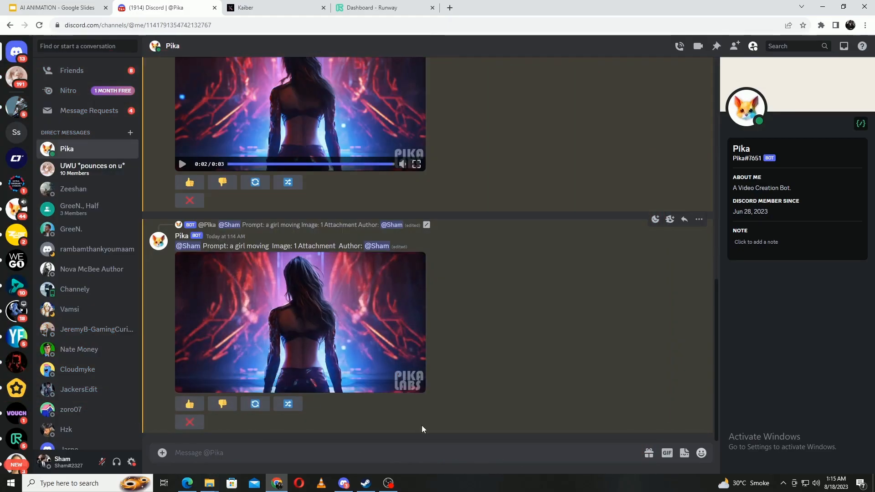
click(182, 387)
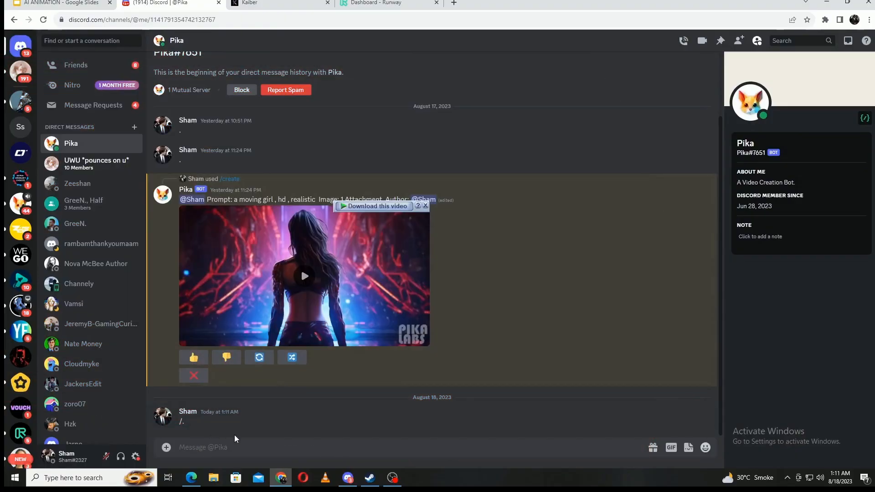
Use /create with the cyberpunk girl image and the prompt 'a girl moving'
text(/CR)
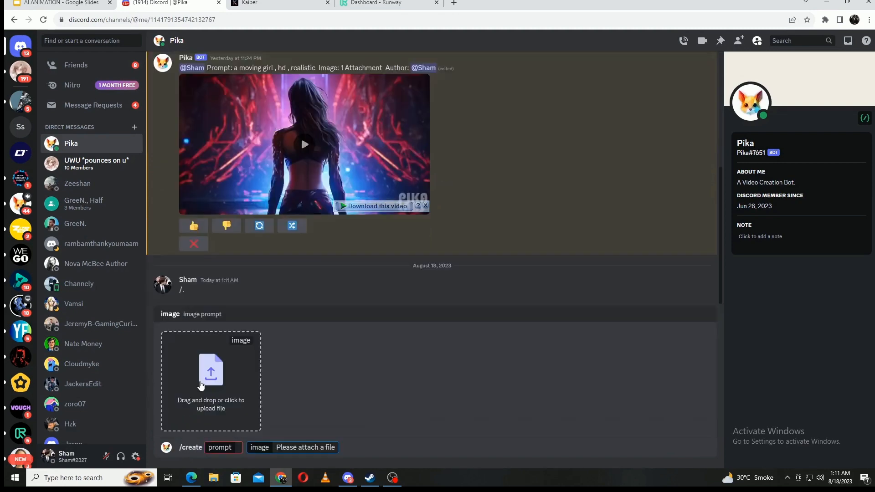
click(211, 379)
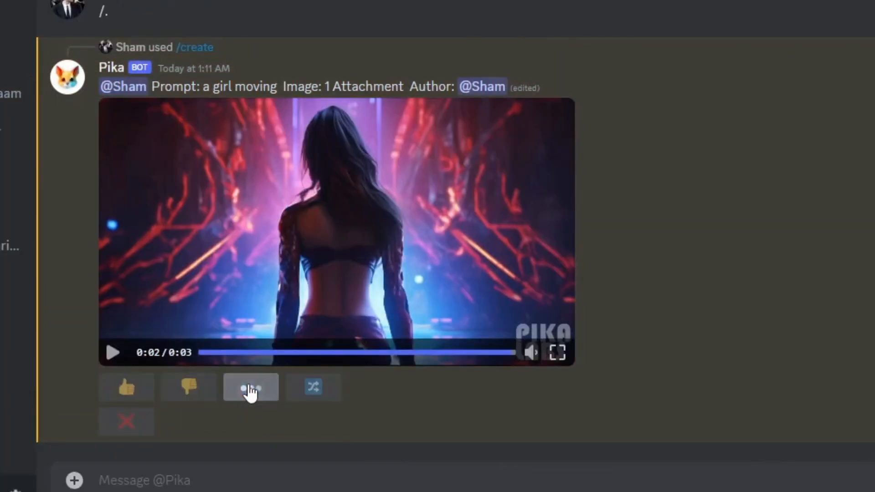
Regenerate the 'a girl moving' video twice from the same prompt and image
click(250, 388)
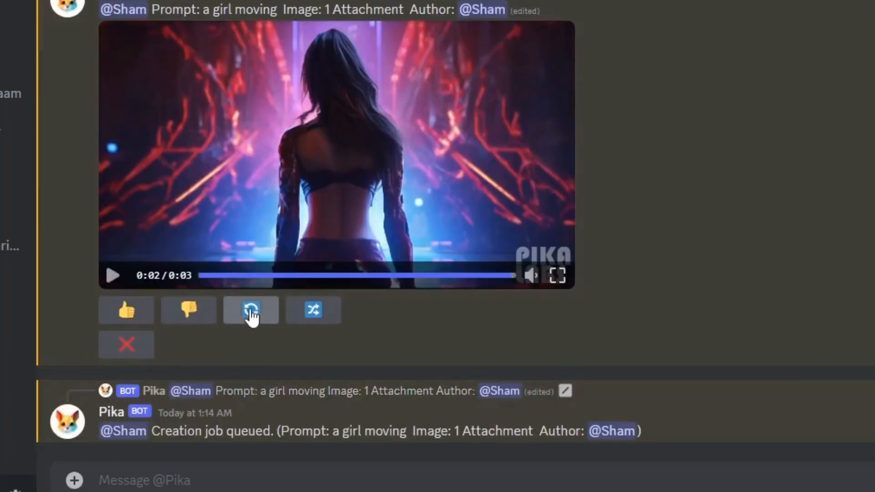
click(251, 310)
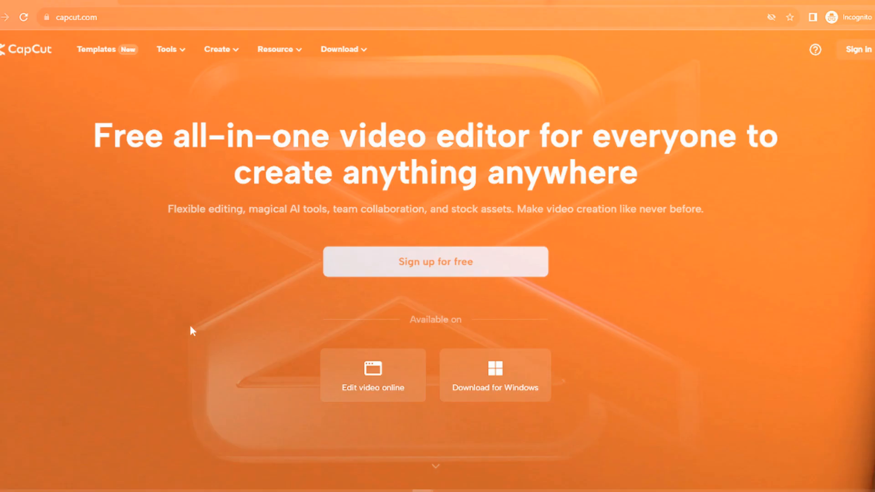
scroll(down, 3)
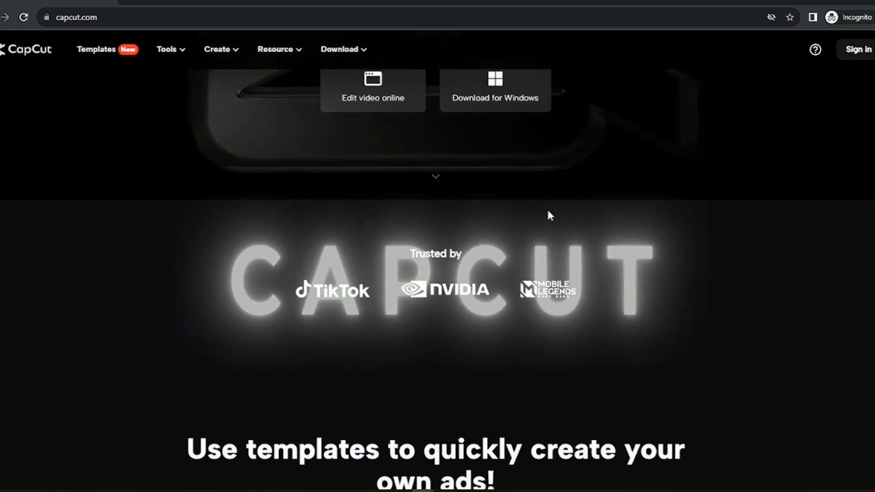
scroll(down, 3)
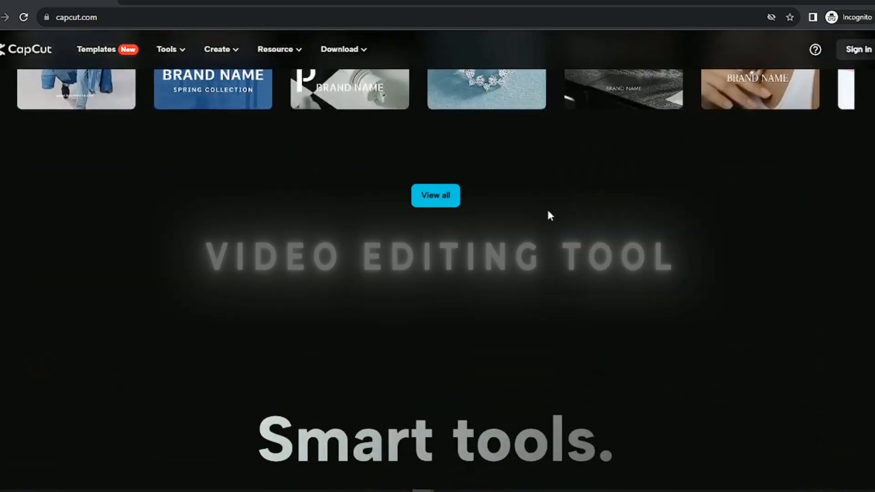
scroll(down, 3)
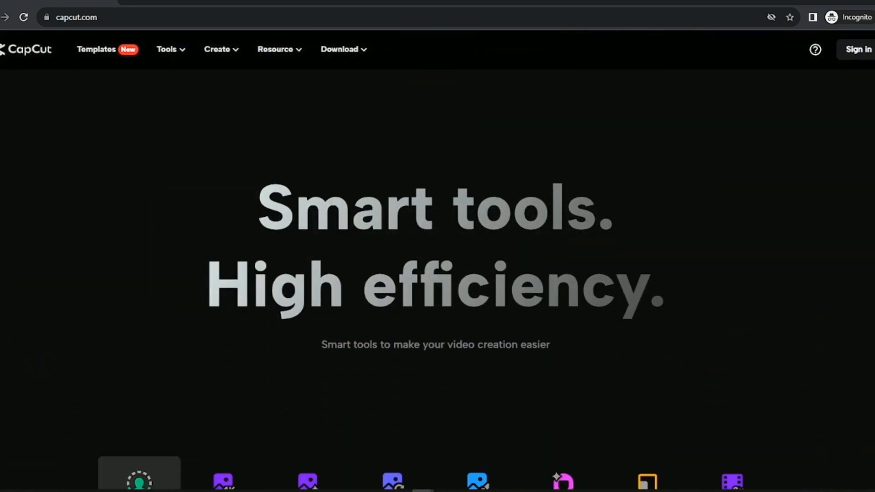
scroll(down, 3)
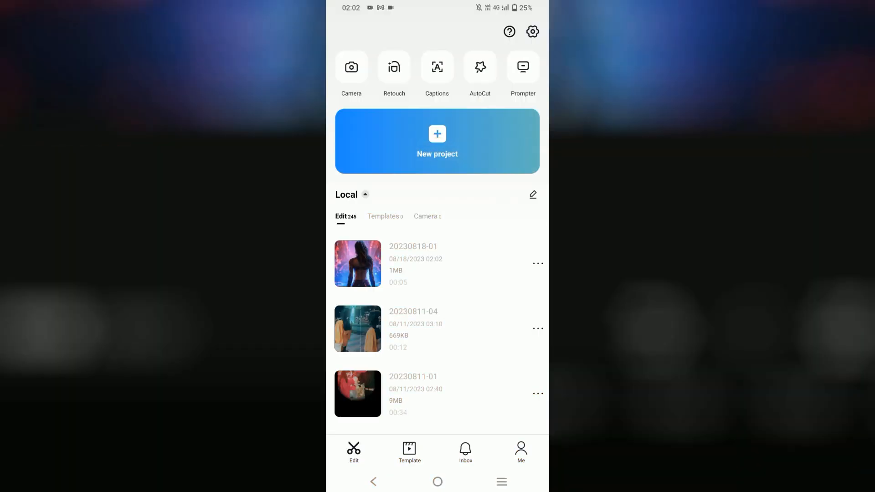
Create a new project from the cyberpunk girl photo and apply the 3D Zoom motion style
click(436, 142)
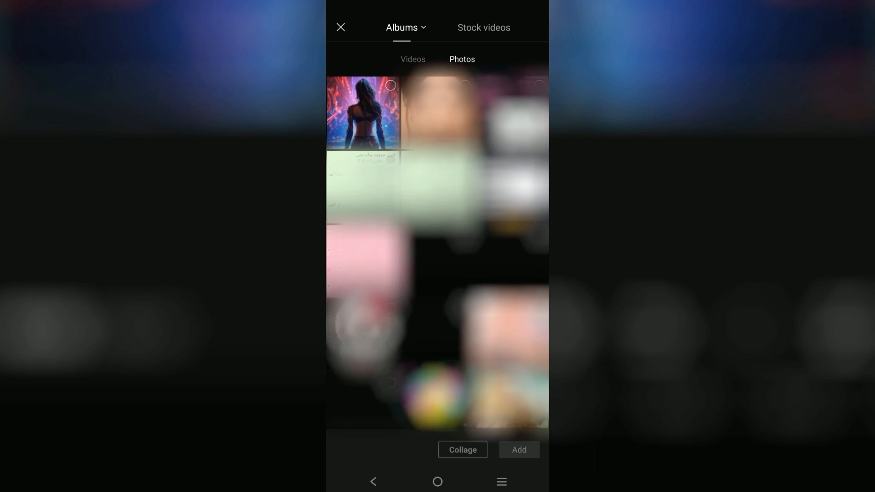
click(519, 450)
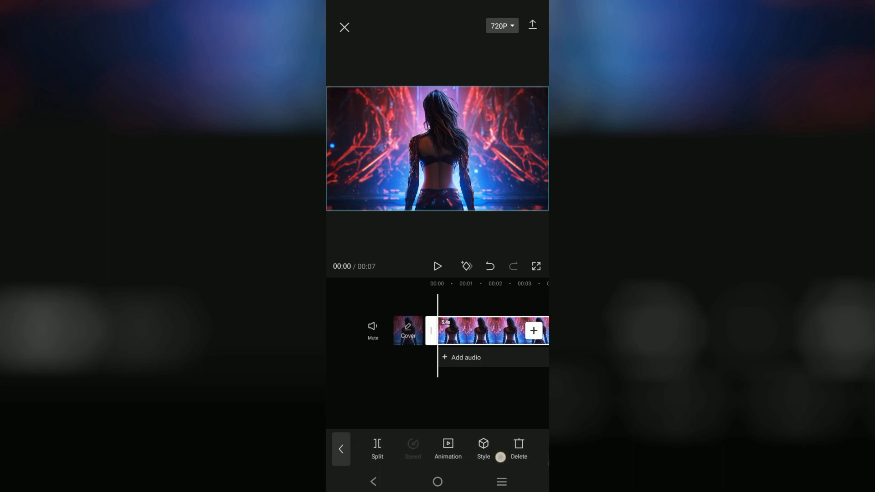
click(483, 449)
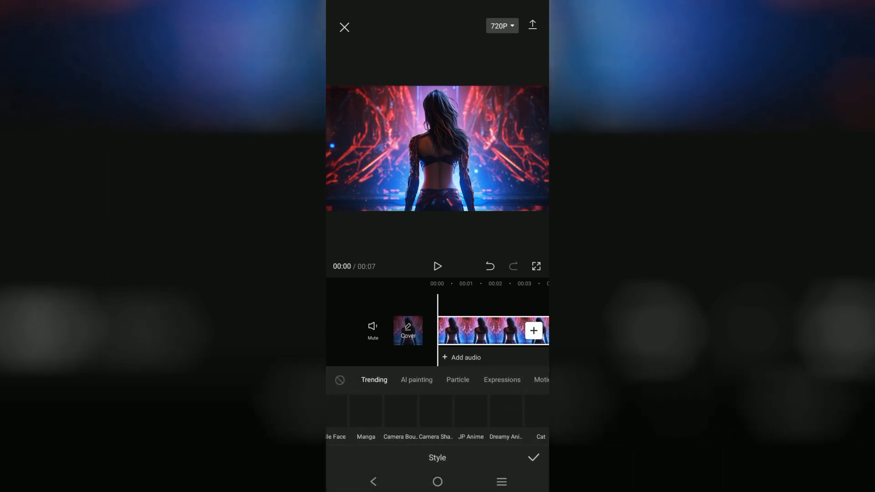
scroll(left, 3)
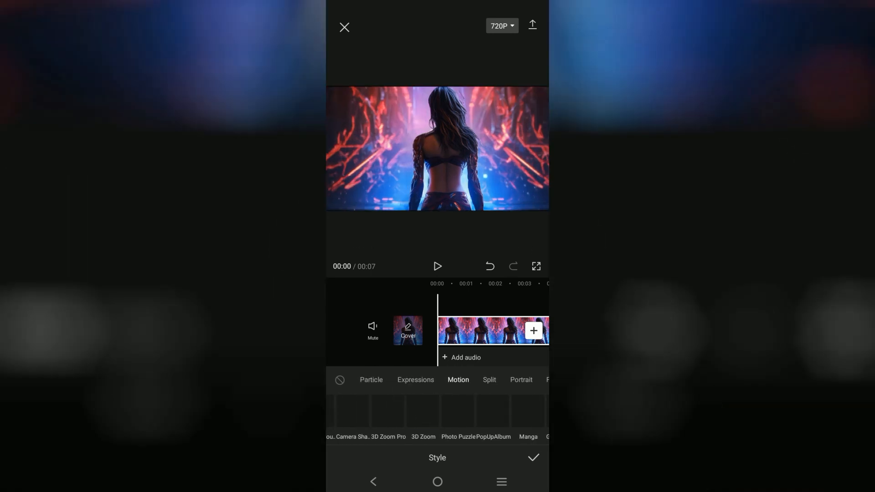
click(422, 411)
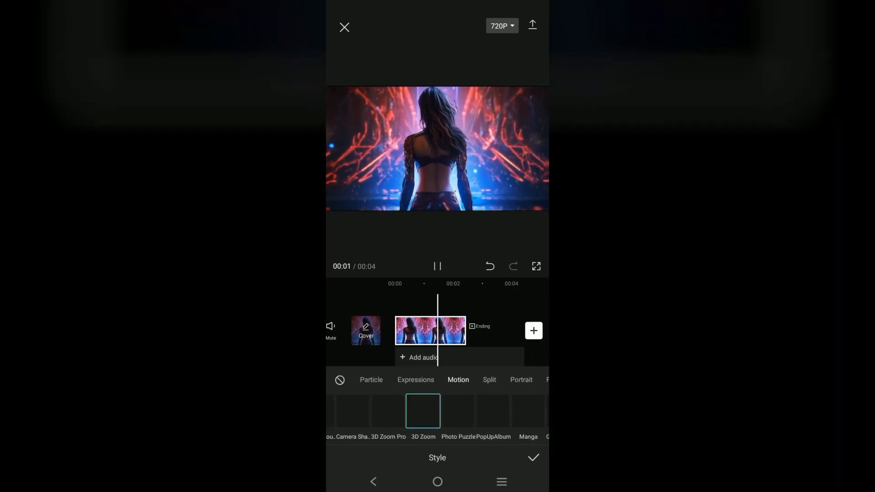
Raise the export resolution from 720p to 1080p
click(500, 25)
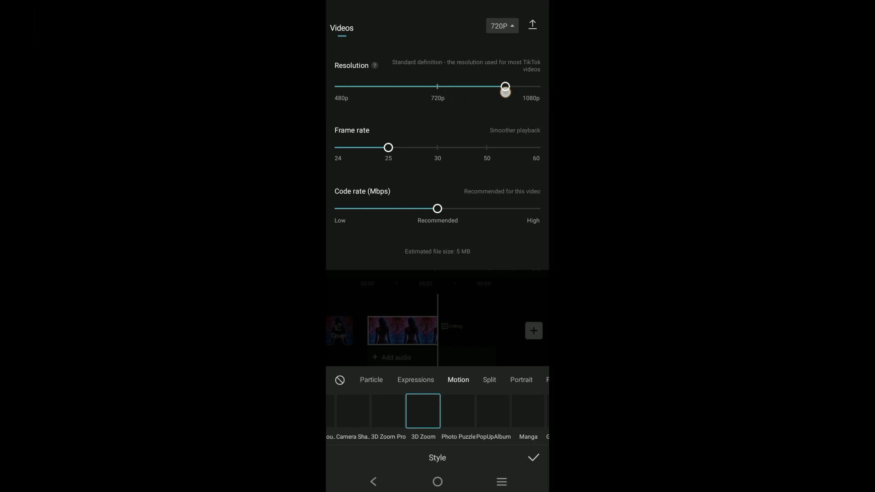
click(343, 27)
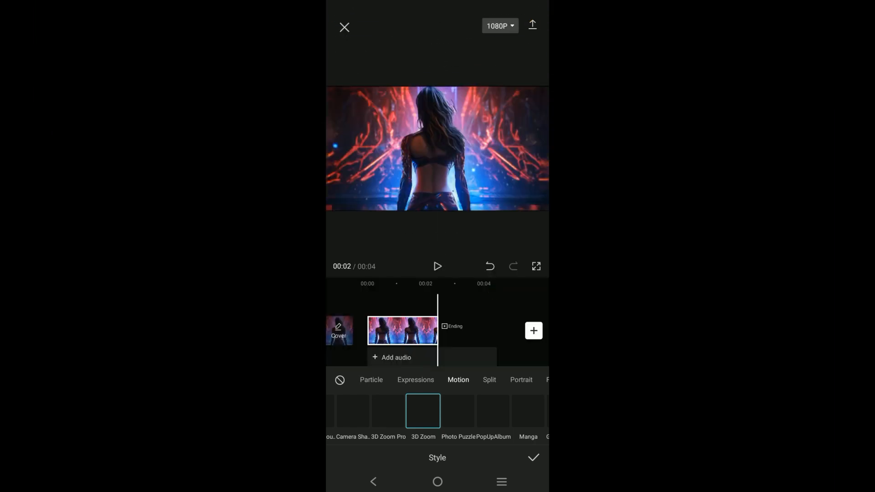
click(532, 26)
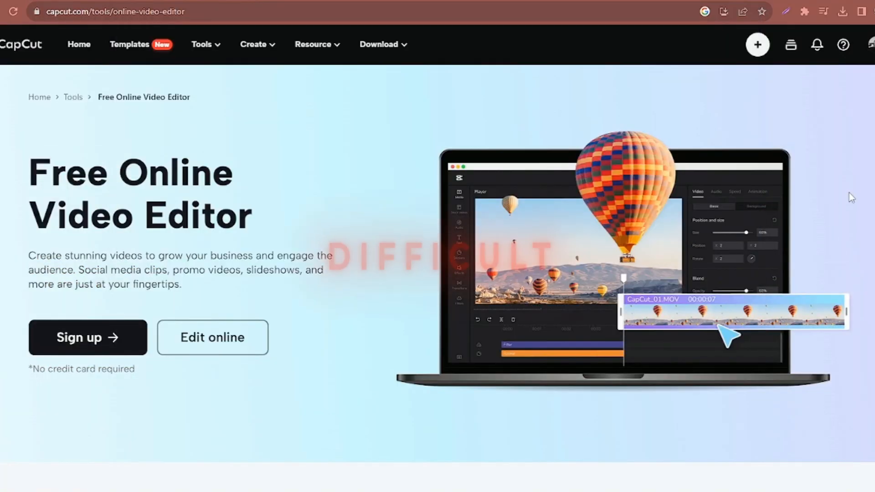
scroll(down, 3)
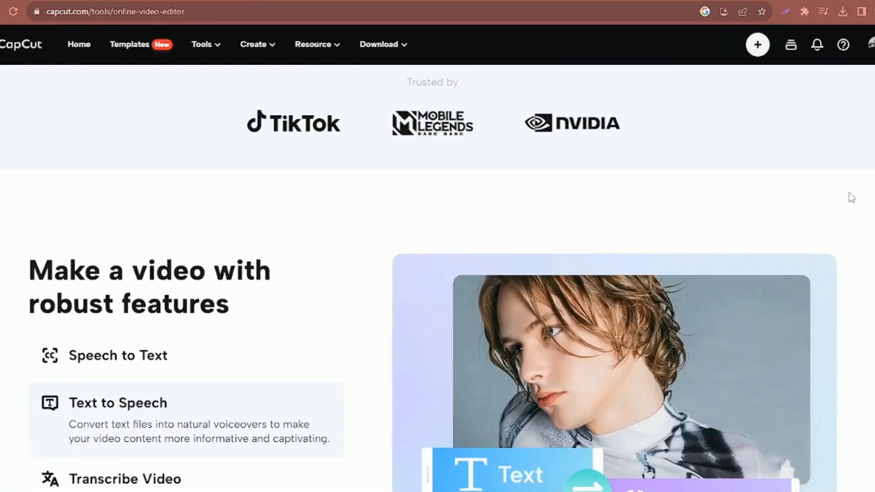
scroll(down, 3)
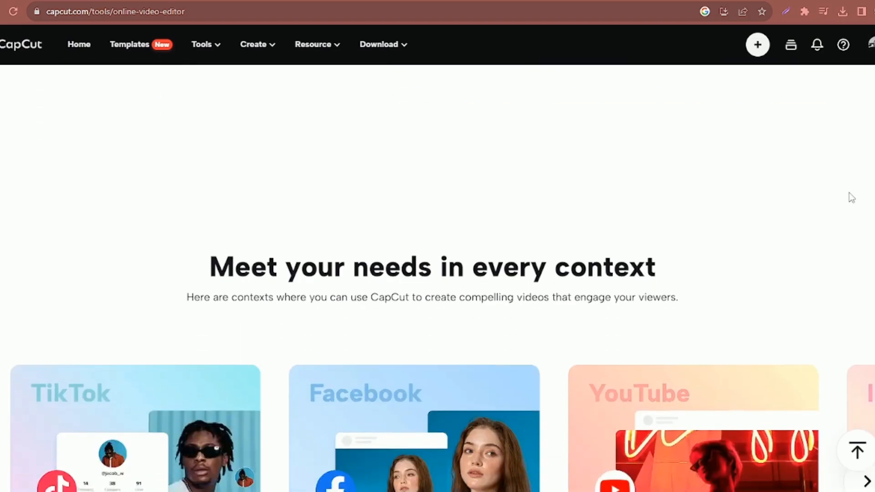
scroll(down, 3)
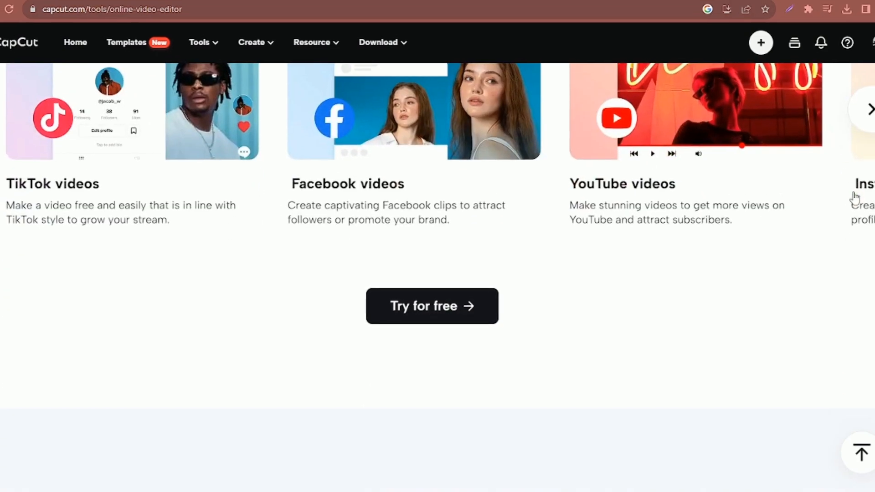
scroll(down, 3)
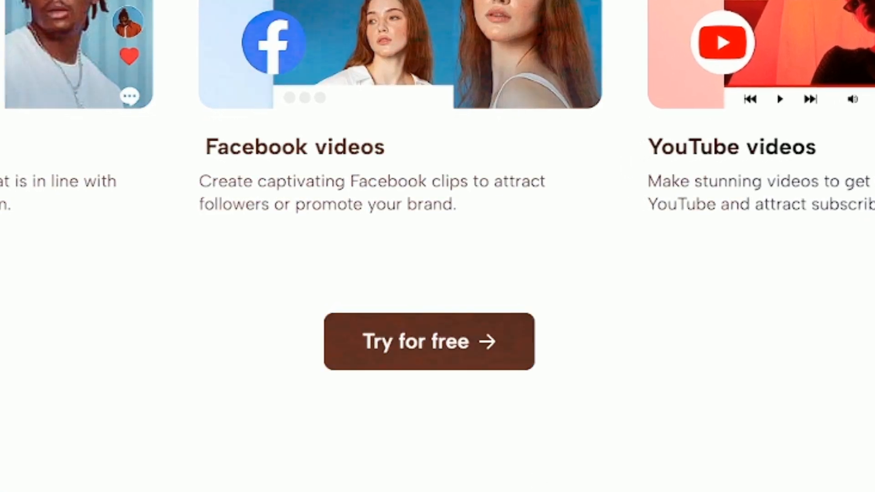
Browse the Runway Research site's highlights down to the Pricing page
click(429, 341)
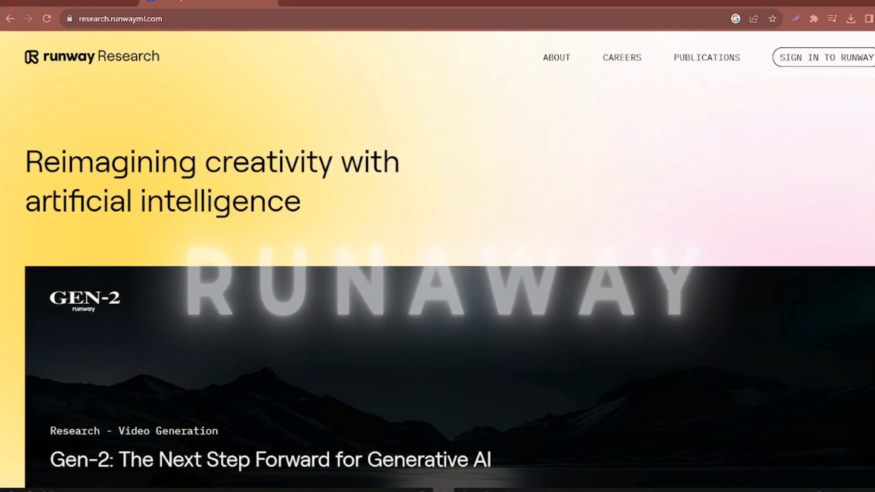
scroll(down, 3)
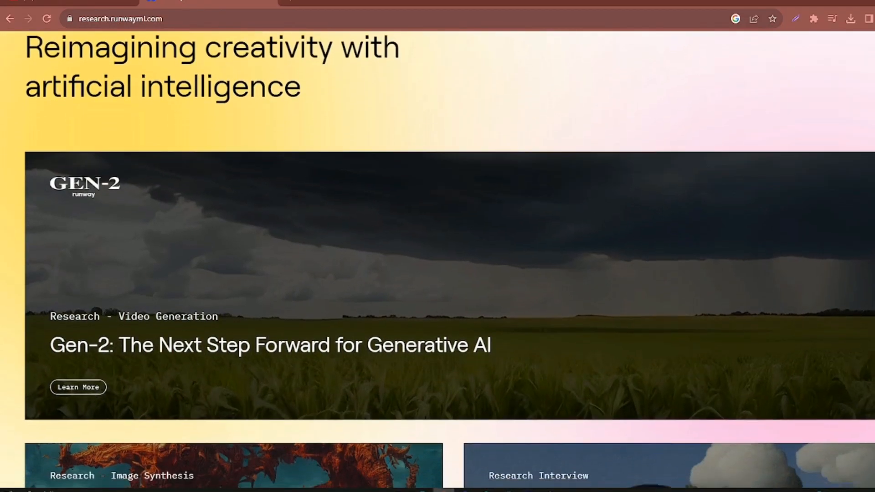
scroll(down, 3)
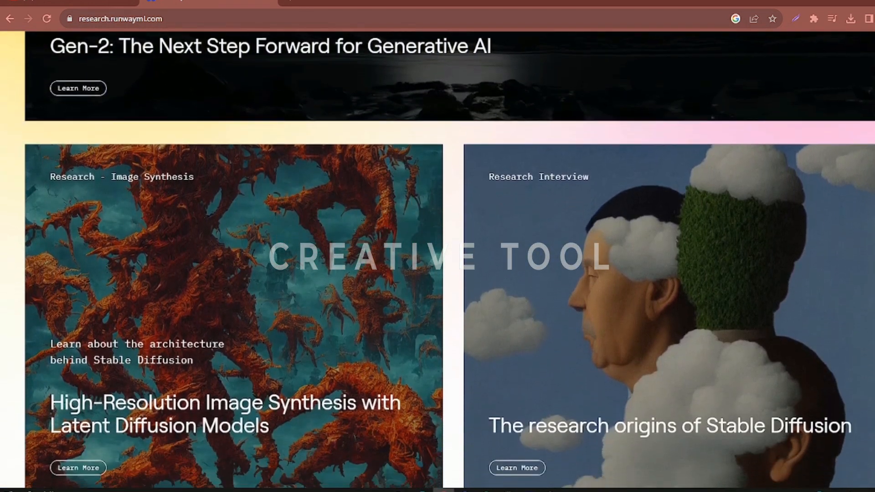
scroll(down, 3)
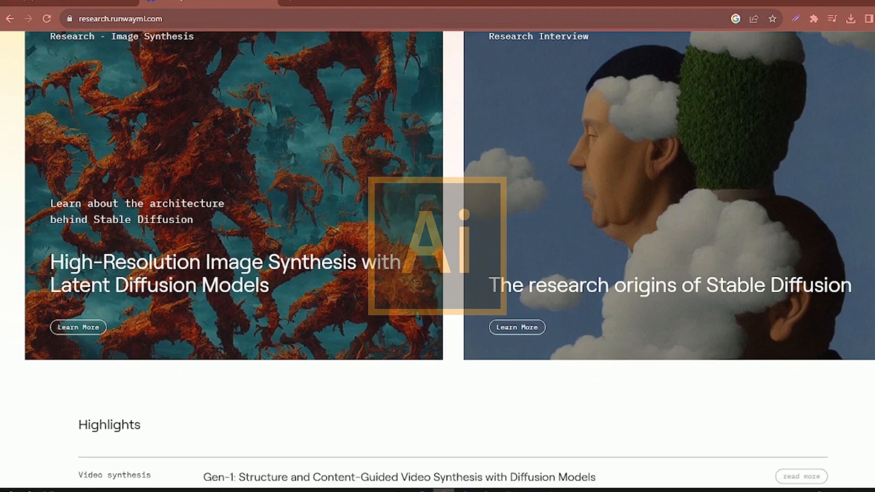
scroll(down, 3)
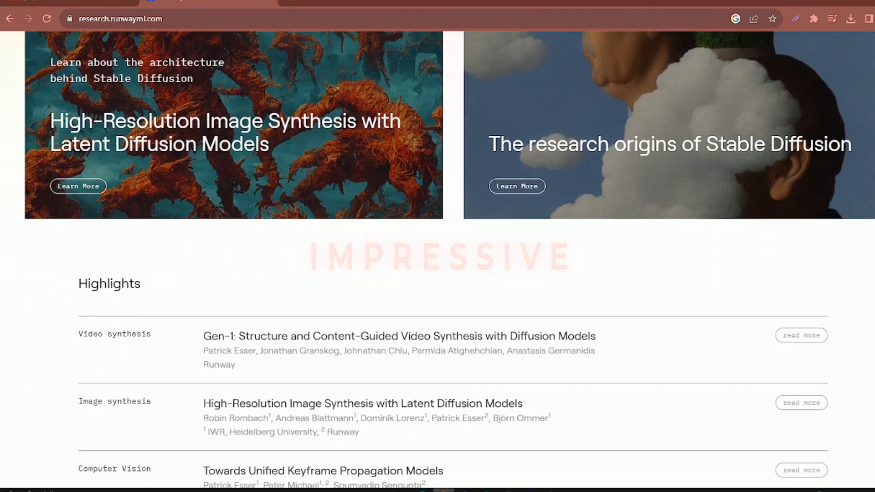
scroll(down, 3)
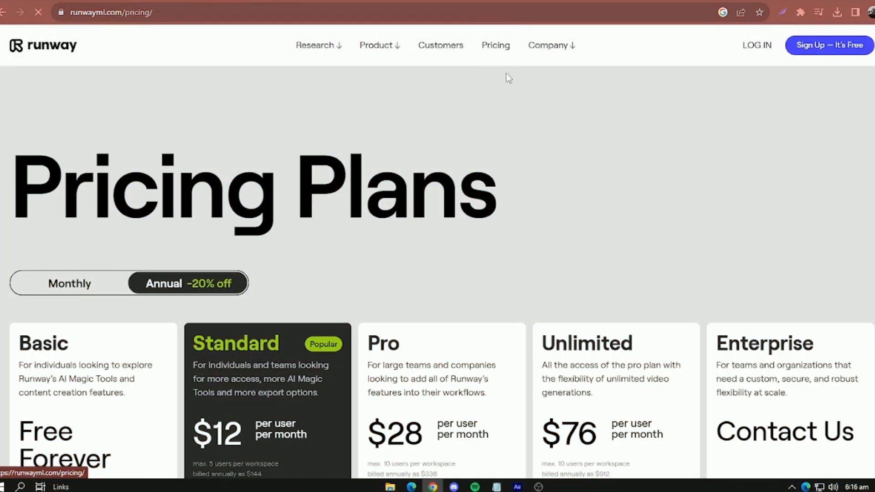
Scroll the pricing plans to compare Basic, Standard, Pro and Unlimited
scroll(down, 3)
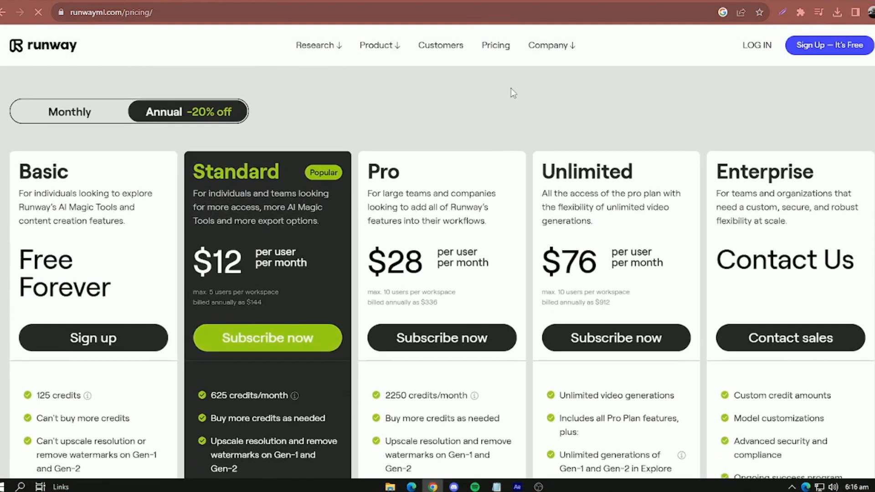
scroll(down, 3)
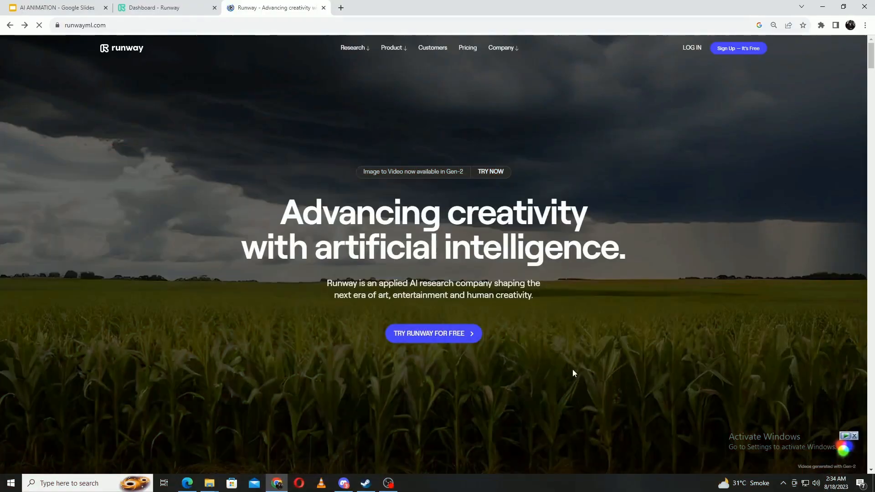
Choose TRY RUNWAY FOR FREE to reach the sign-up page
click(433, 333)
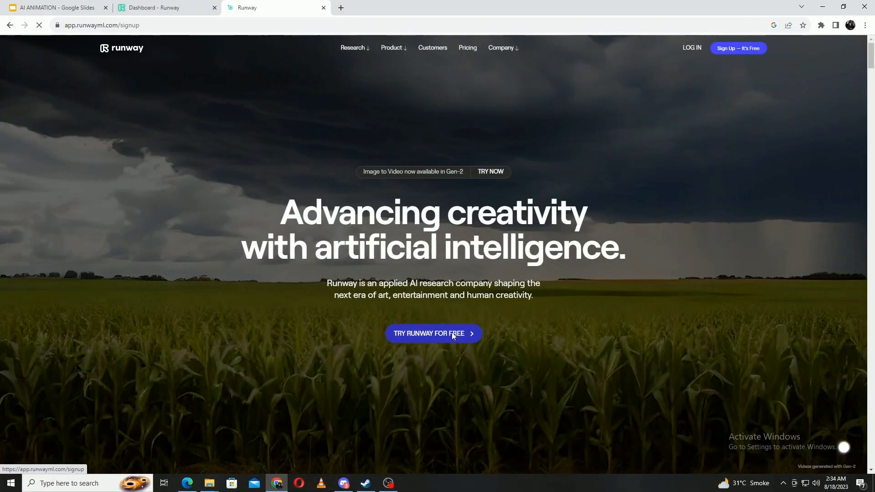
click(433, 334)
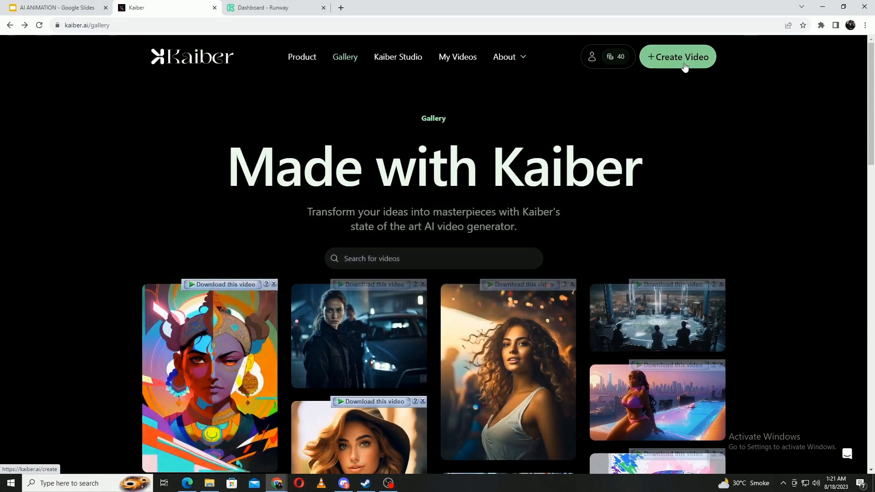
click(677, 57)
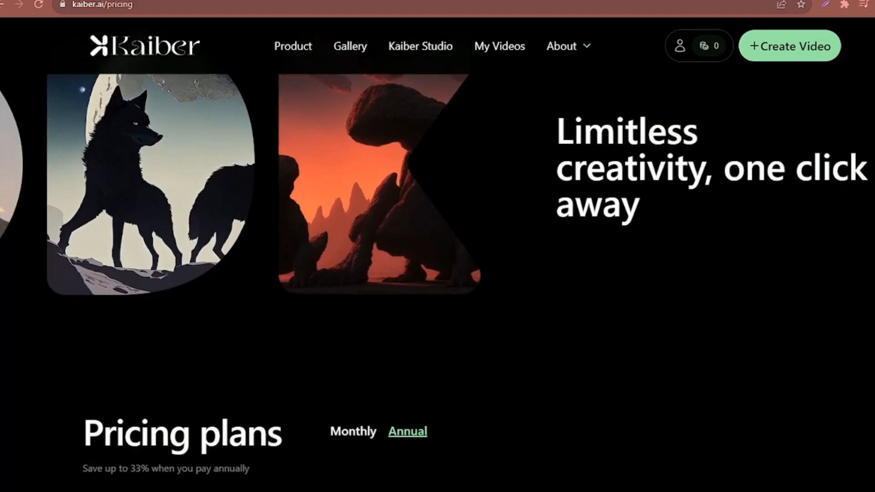
scroll(down, 3)
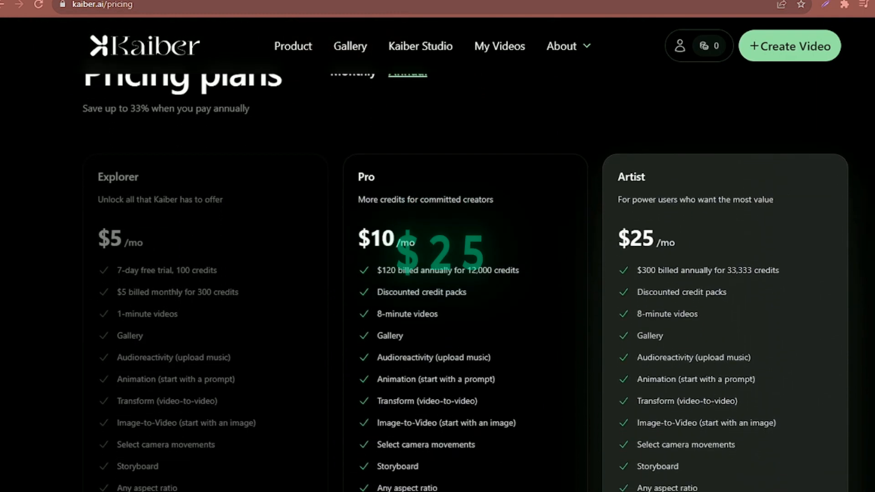
scroll(down, 3)
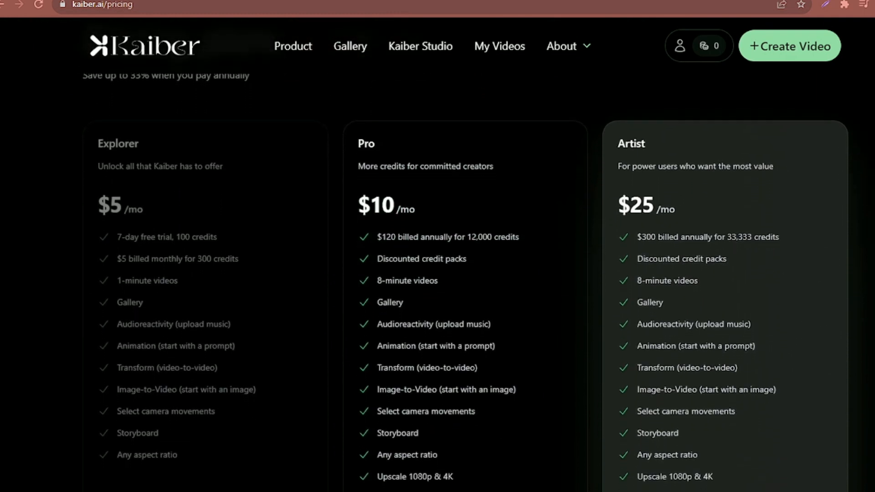
scroll(down, 3)
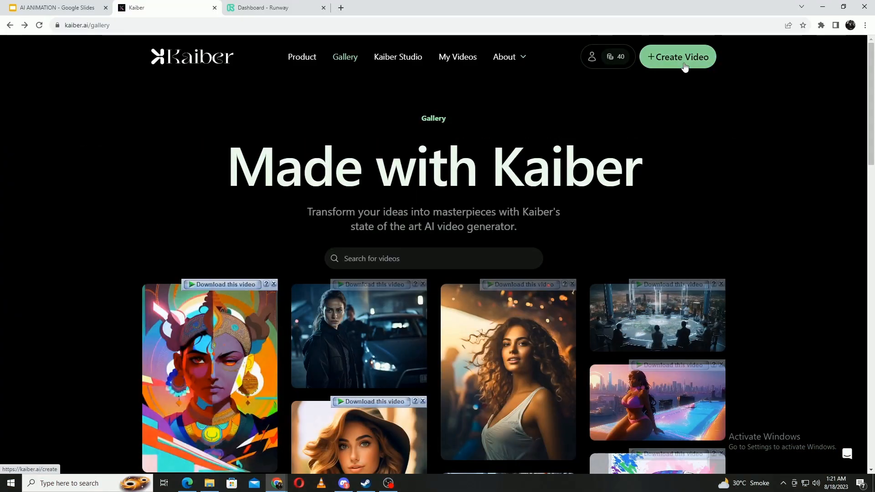
Start a Kaiber video with the cyberpunk girl as initial image and continue to the prompt
click(678, 56)
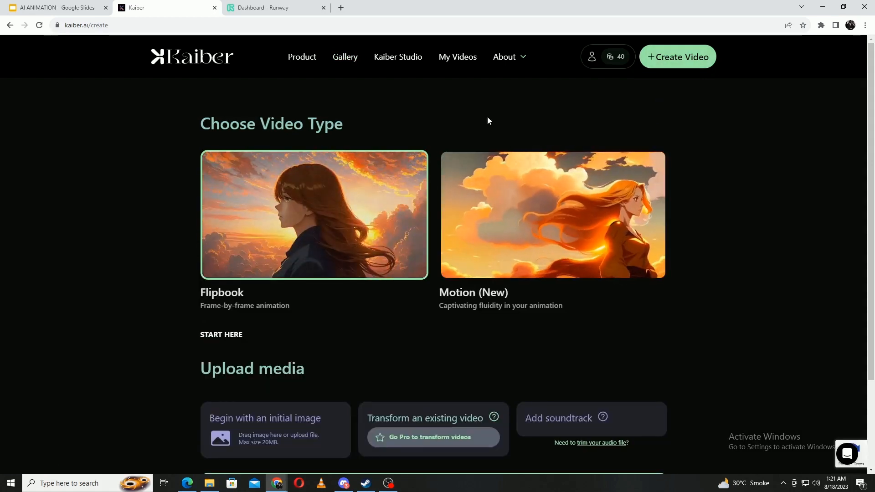
scroll(down, 3)
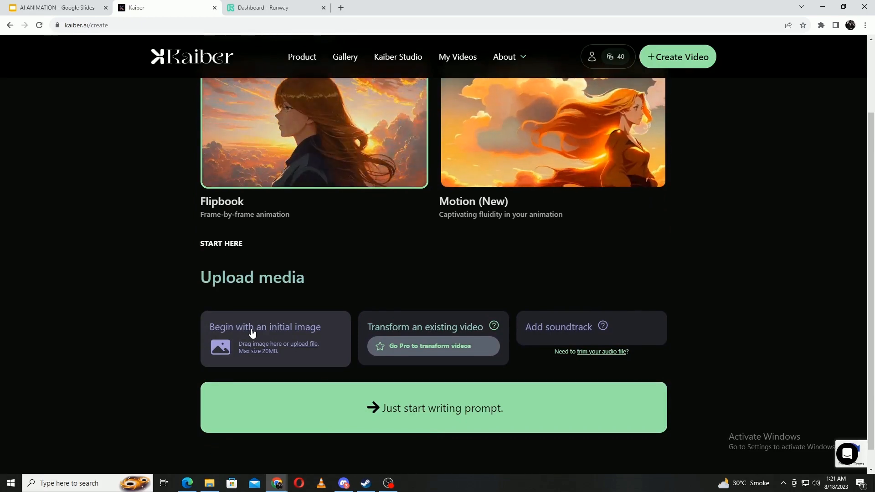
click(304, 346)
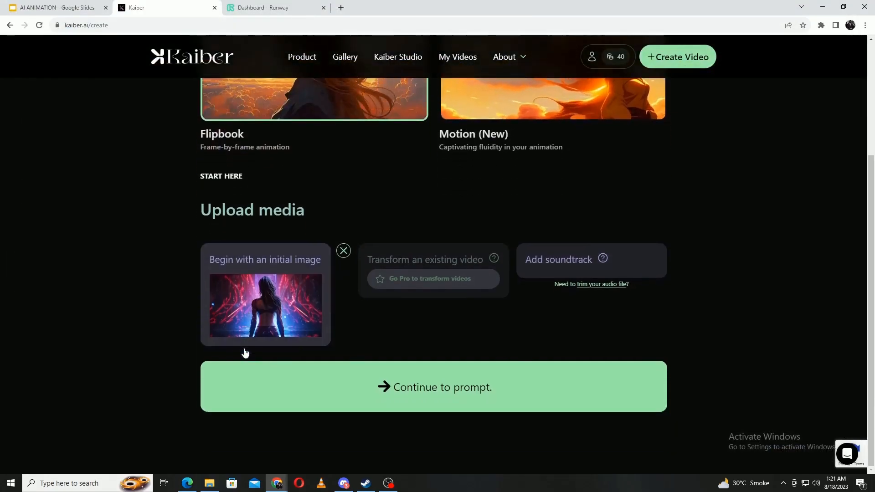
click(434, 387)
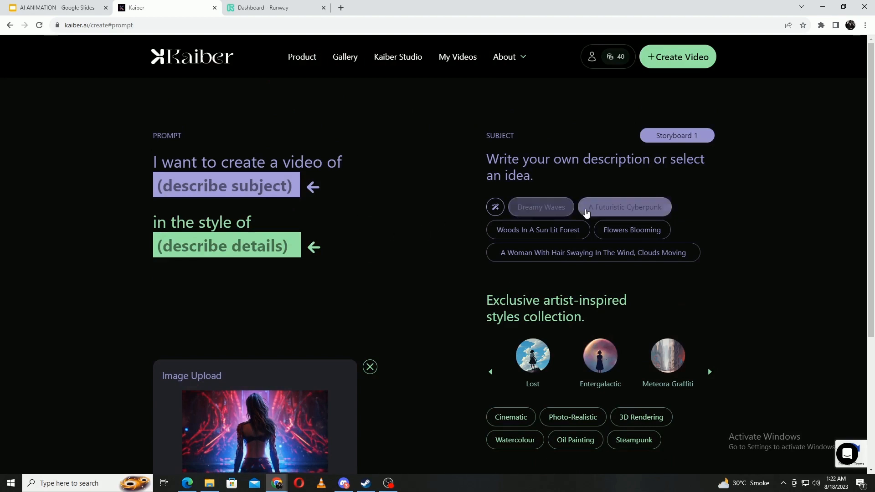
Set subject 'A Futuristic Cyberpunk' and Cinematic style, then proceed to video settings
click(624, 206)
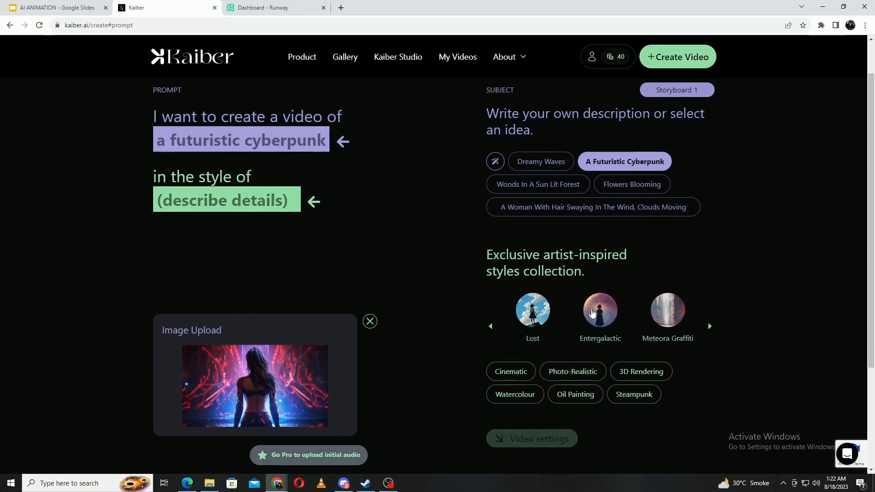
click(510, 372)
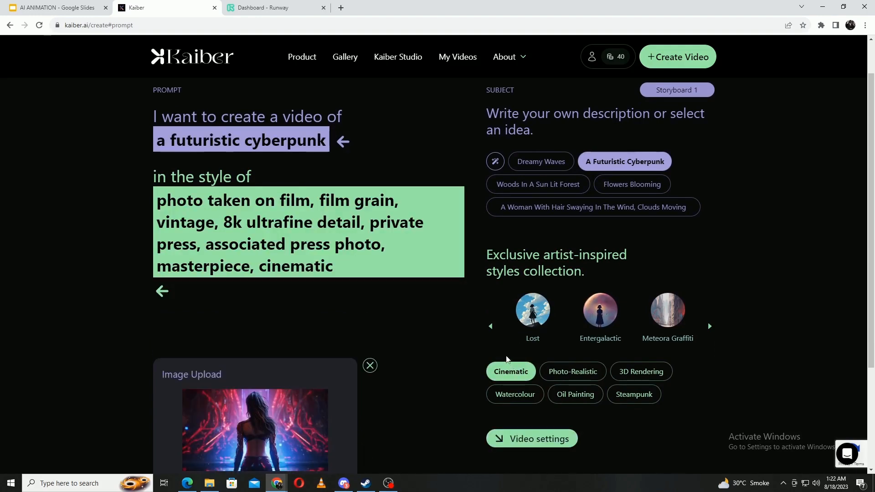
click(532, 439)
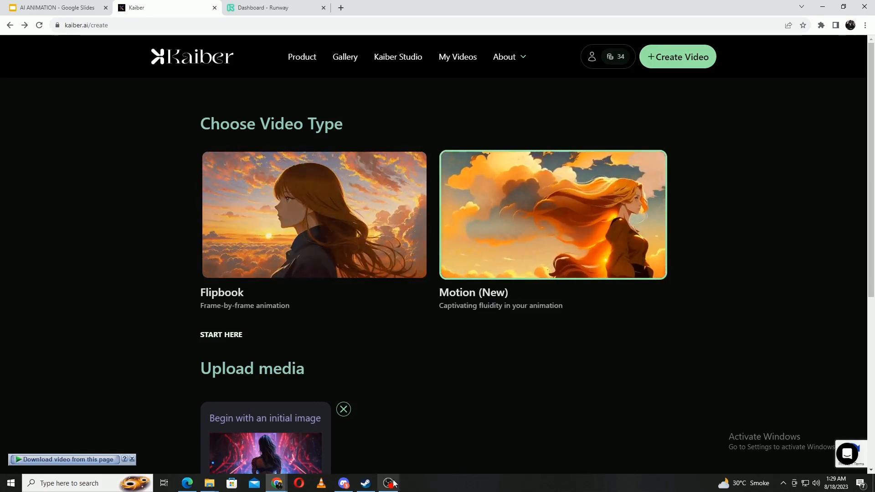
click(168, 7)
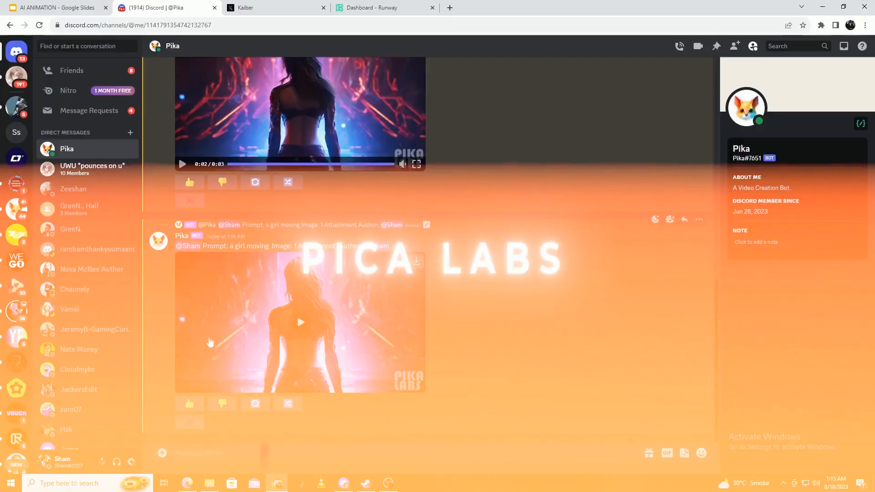